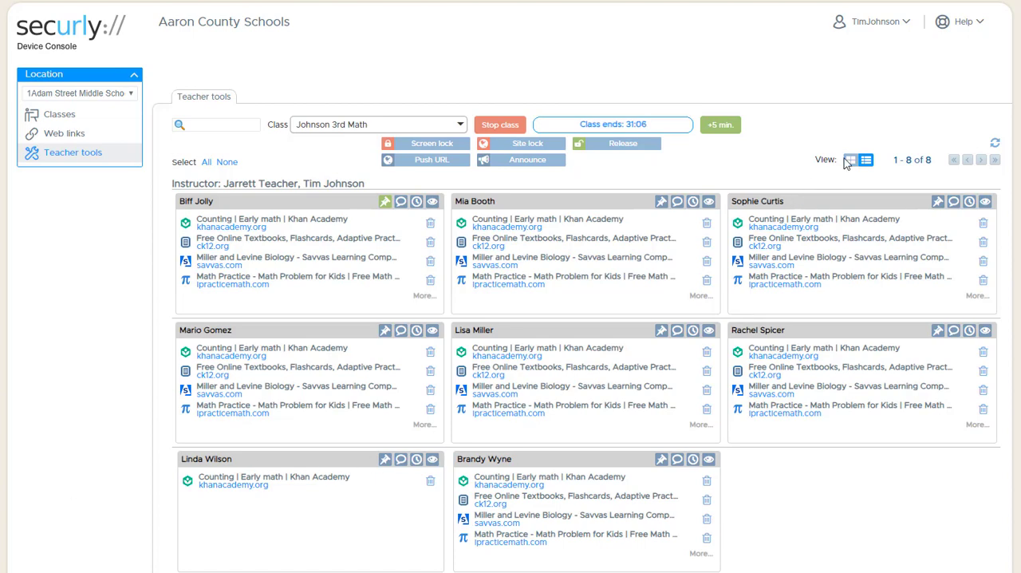
Step: Switch Johnson 3rd Math to the grid view of live screen thumbnails for all eight students
left_click(851, 159)
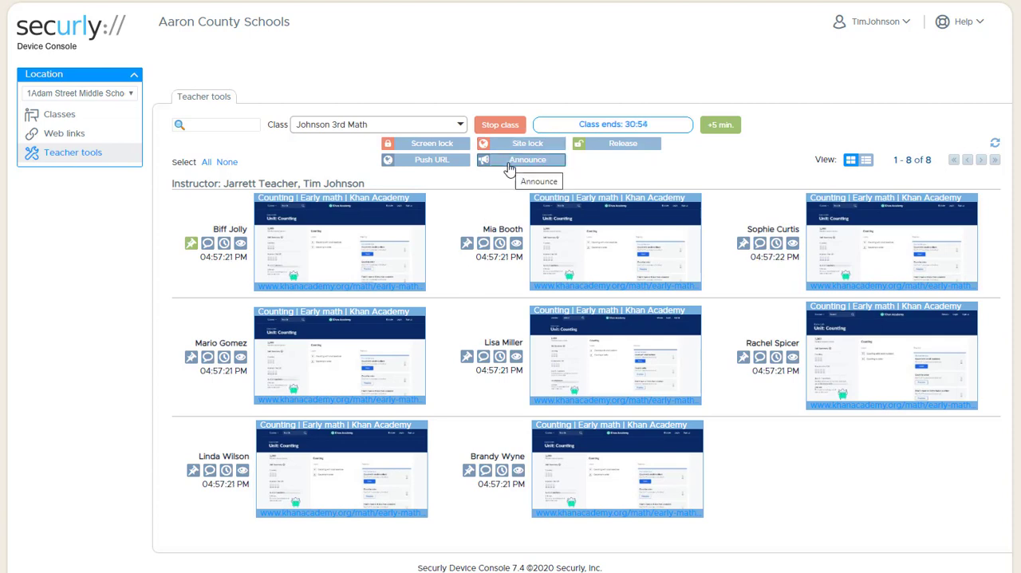
Step: Announce to all eight devices a reminder to turn in work early today
left_click(521, 159)
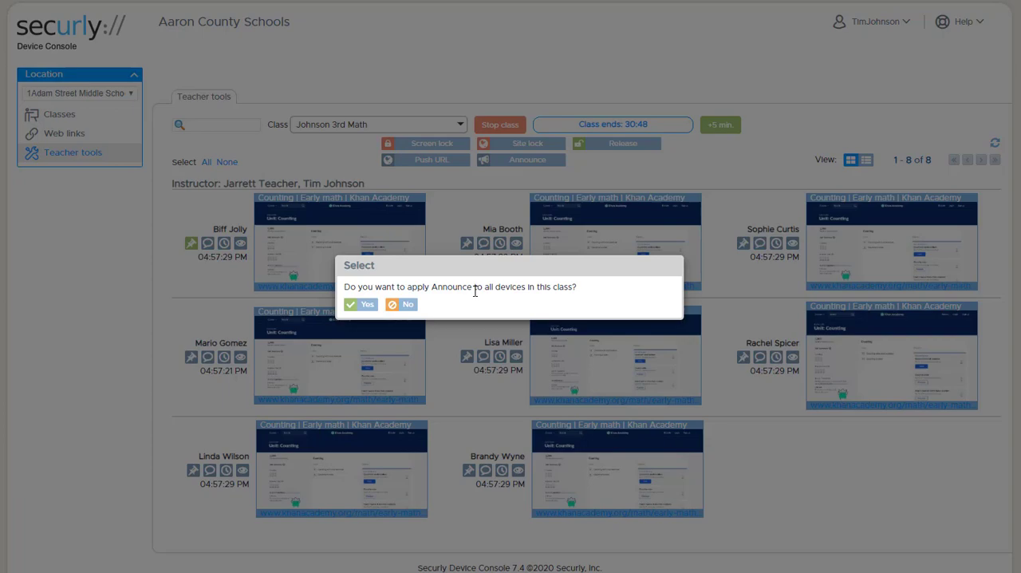
left_click(360, 304)
type("Remember to turn in your work early today.")
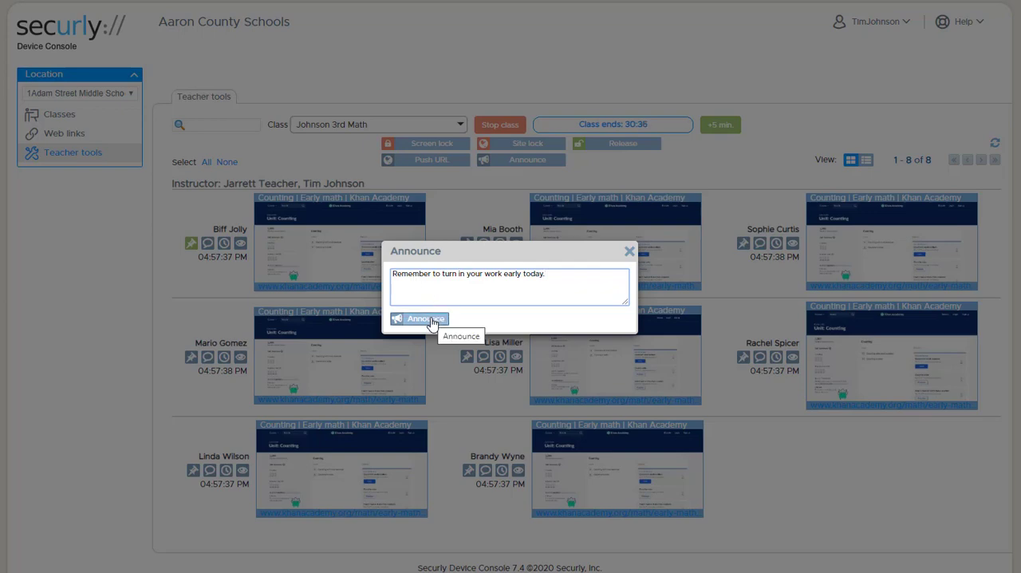
left_click(418, 318)
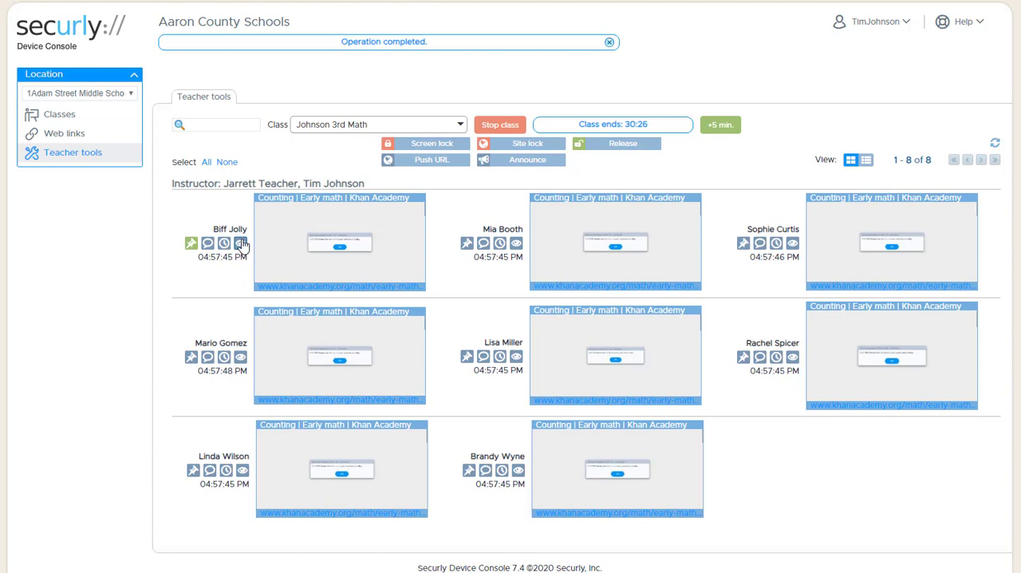
left_click(241, 243)
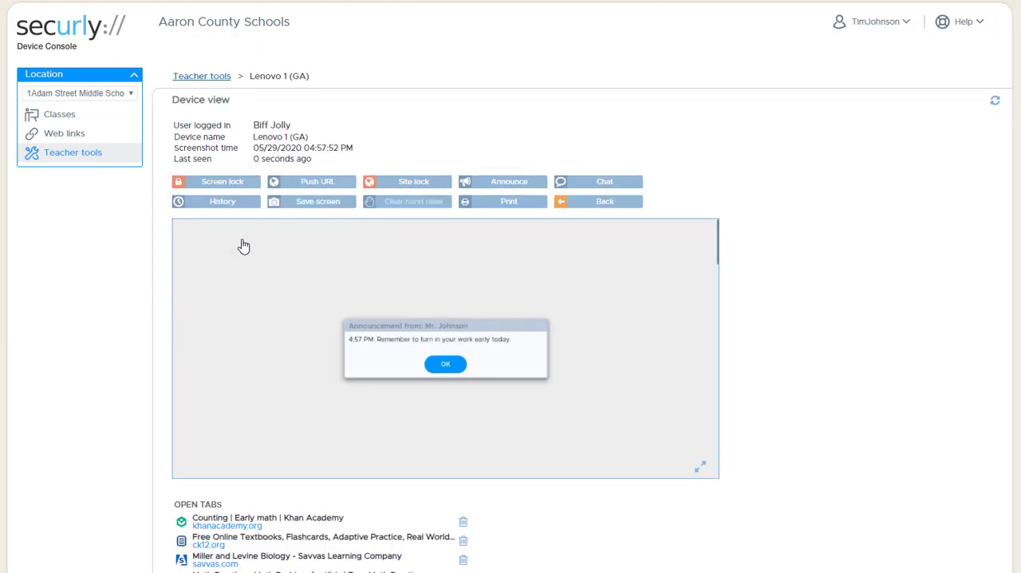
mouse_move(765, 411)
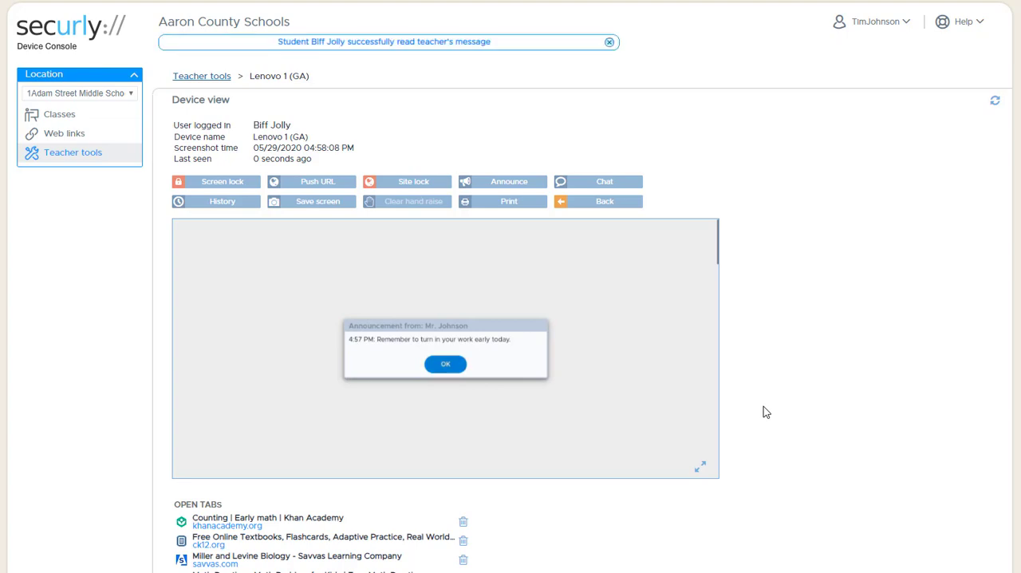
left_click(445, 363)
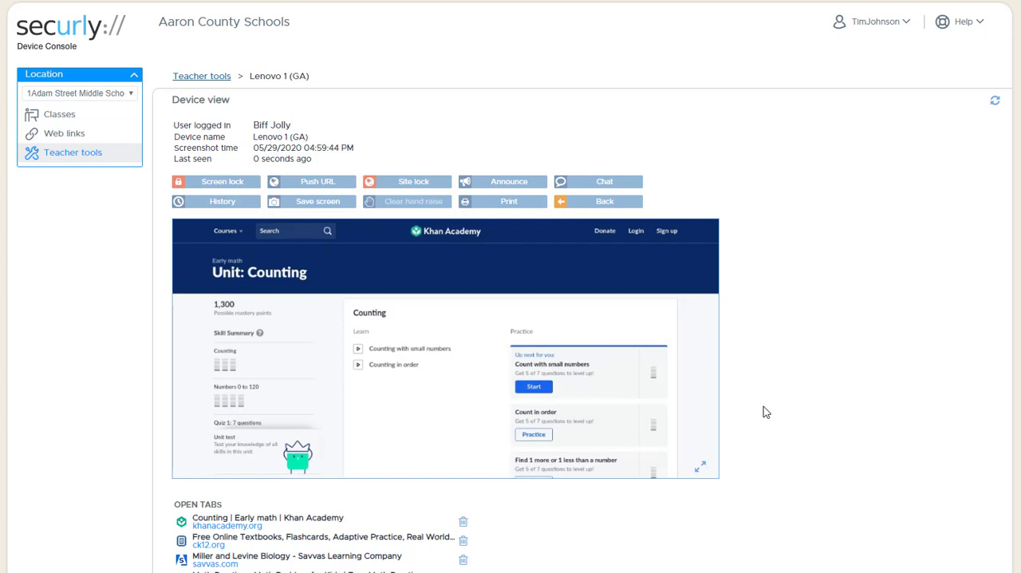
mouse_move(519, 177)
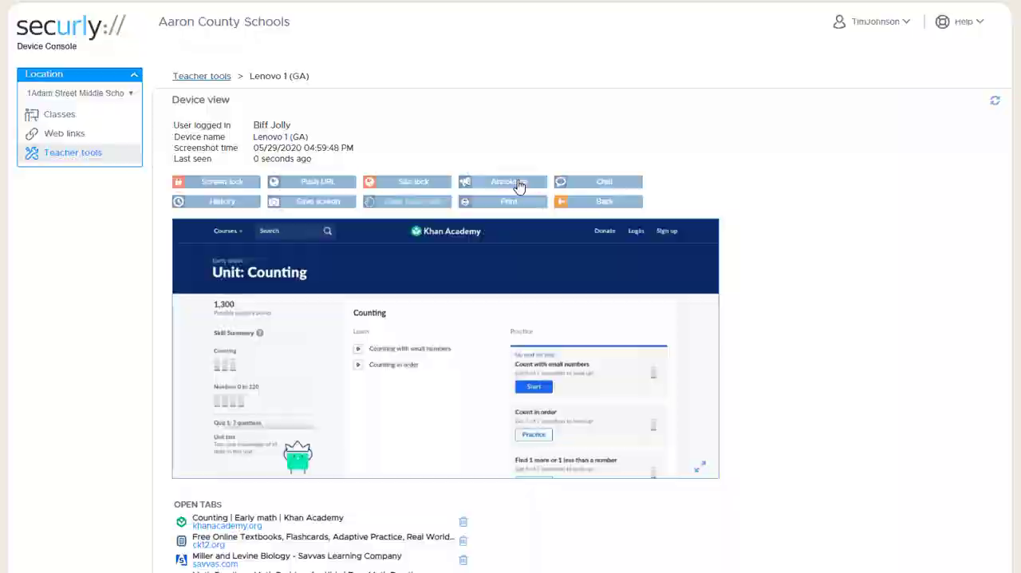
Step: Send Biff Jolly alone the announcement 'Get to work!'
left_click(503, 182)
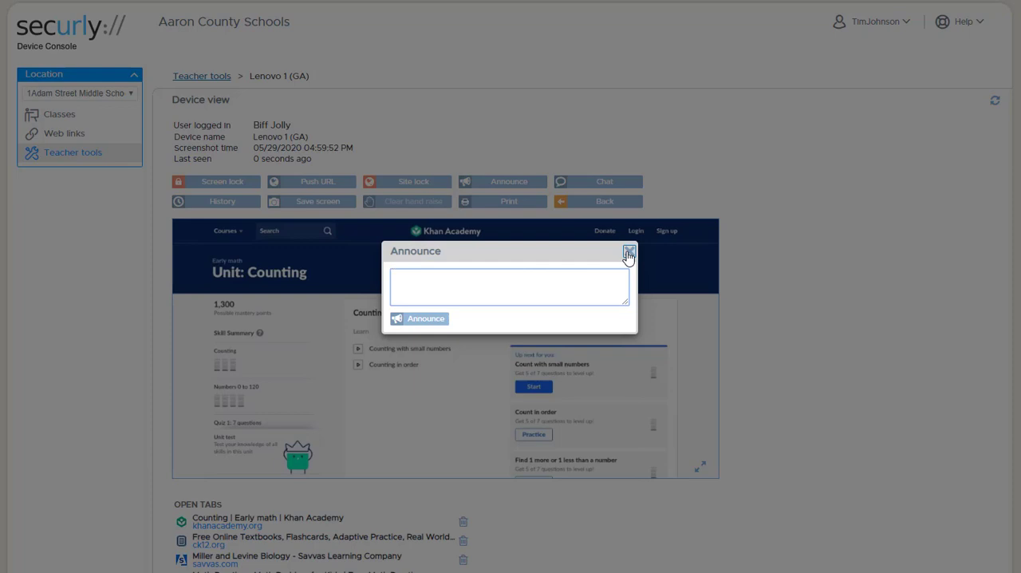
type("Get to work!")
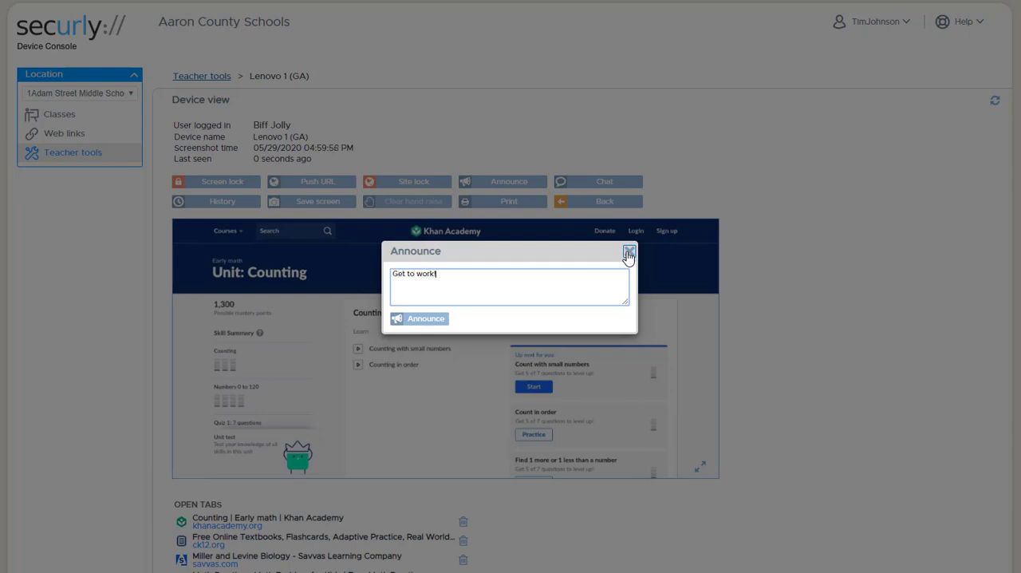
left_click(426, 318)
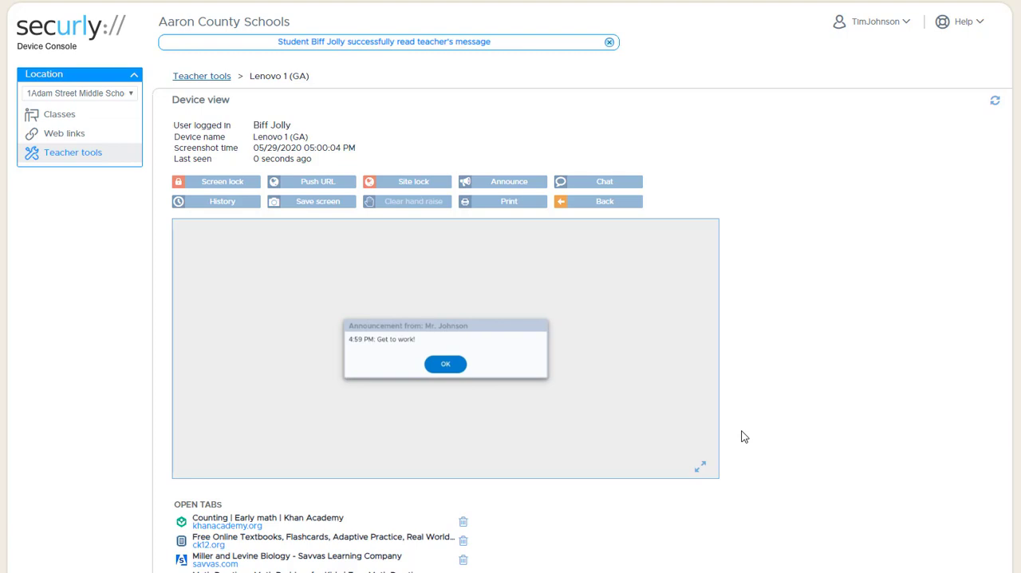
left_click(445, 363)
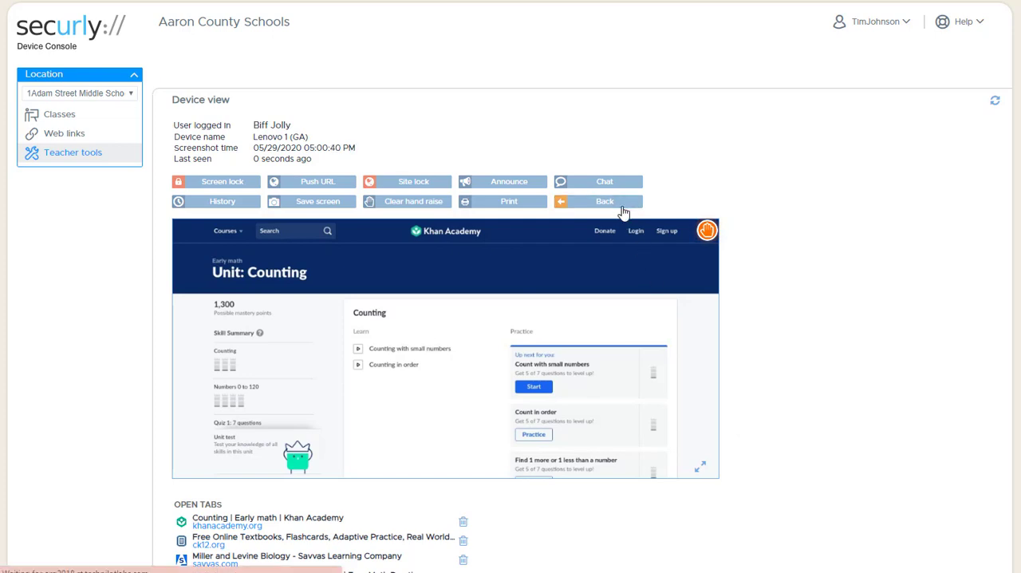
Step: Return to the class tab-list view and clear Biff Jolly's raised hand
left_click(597, 201)
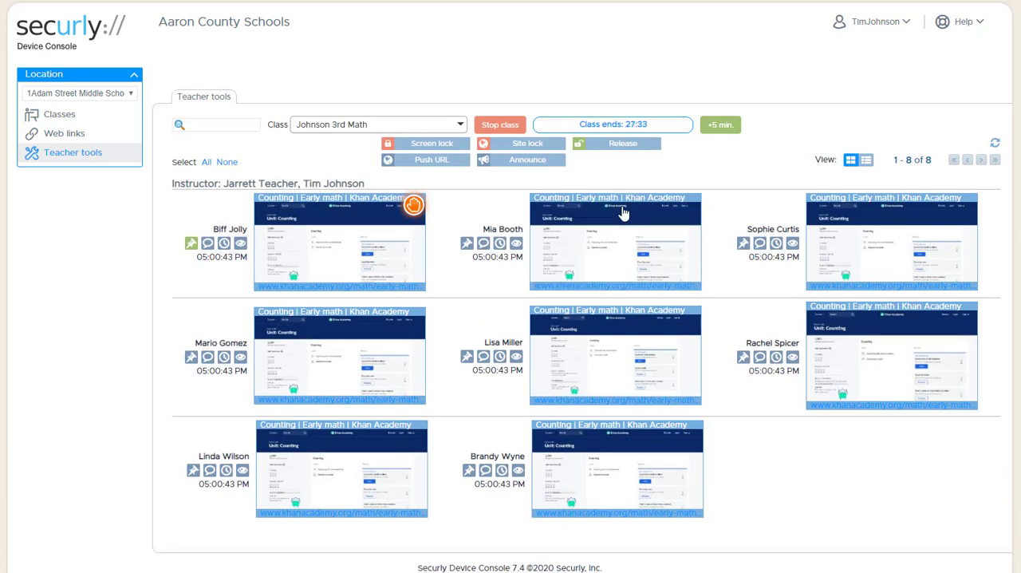
mouse_move(446, 210)
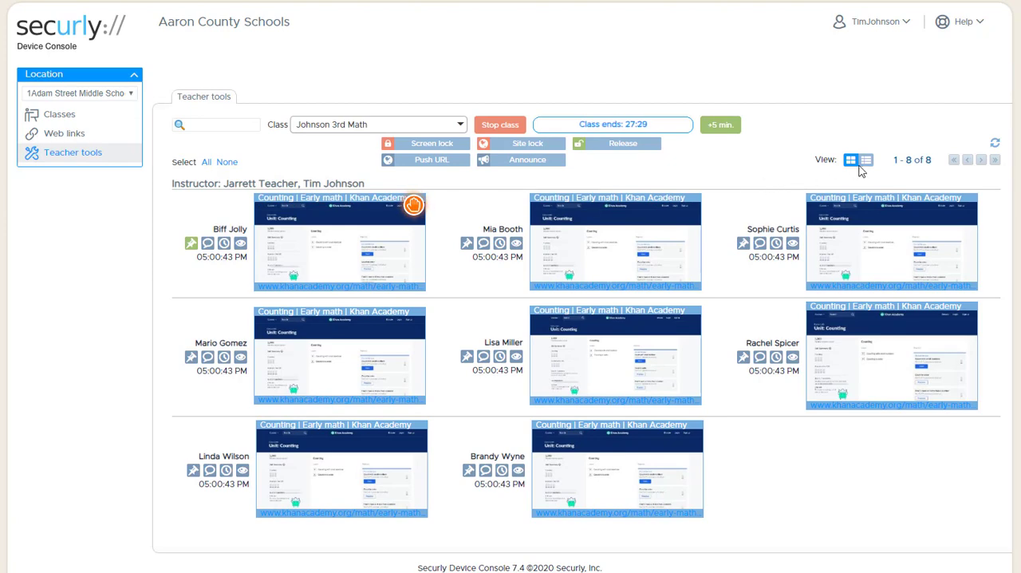
left_click(866, 159)
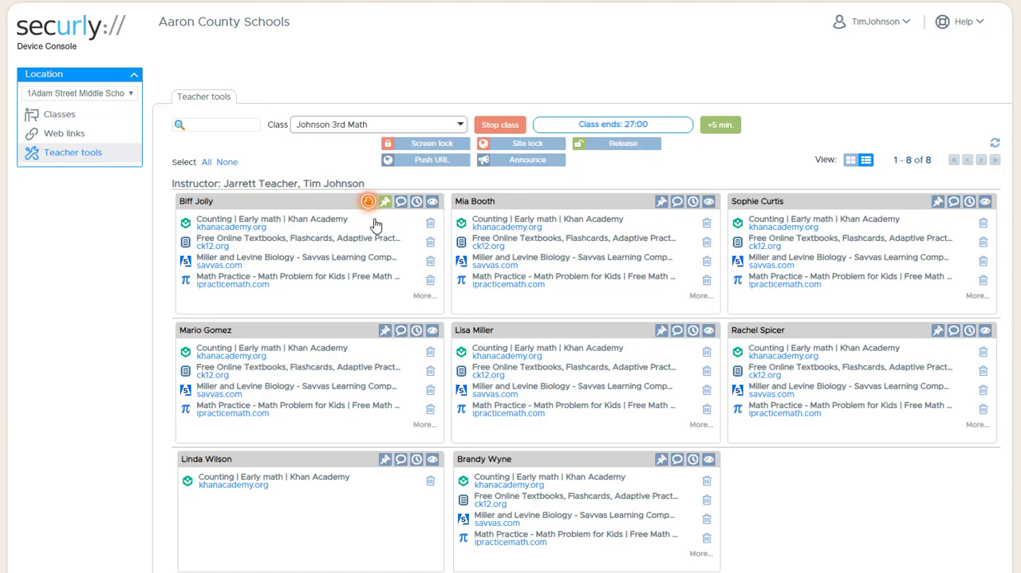
left_click(369, 201)
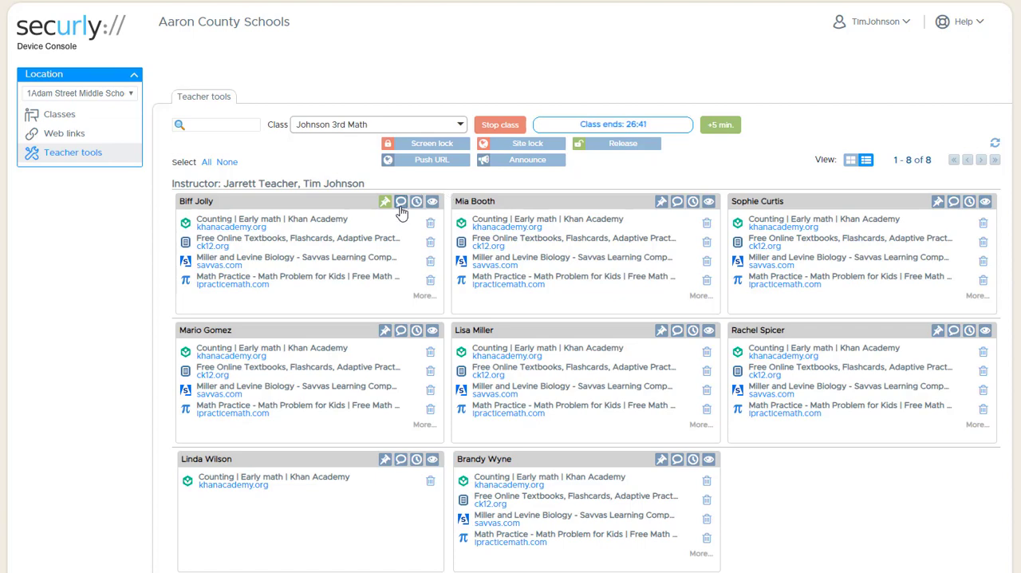
left_click(400, 201)
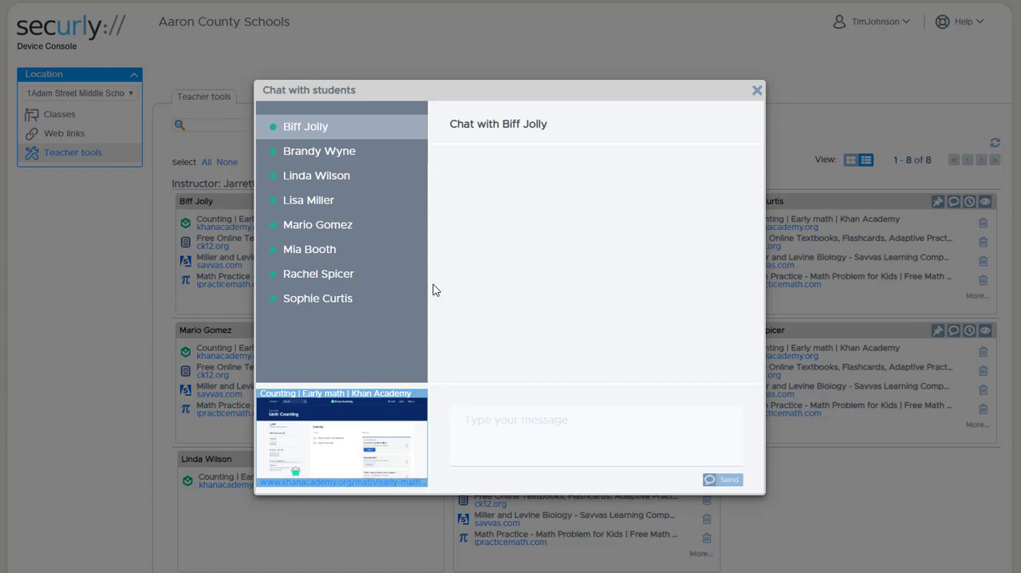
type("Do you need help?")
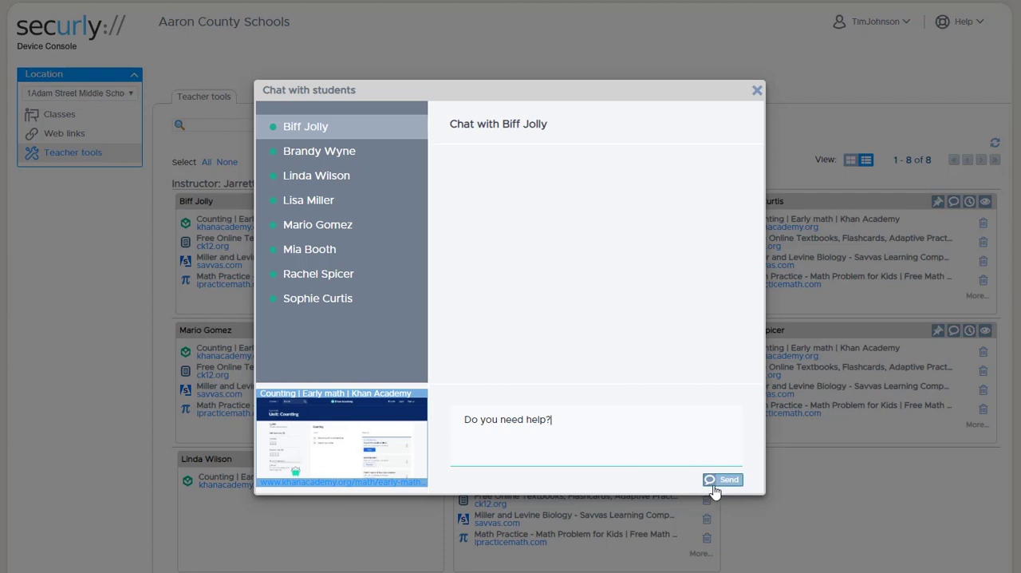
left_click(722, 479)
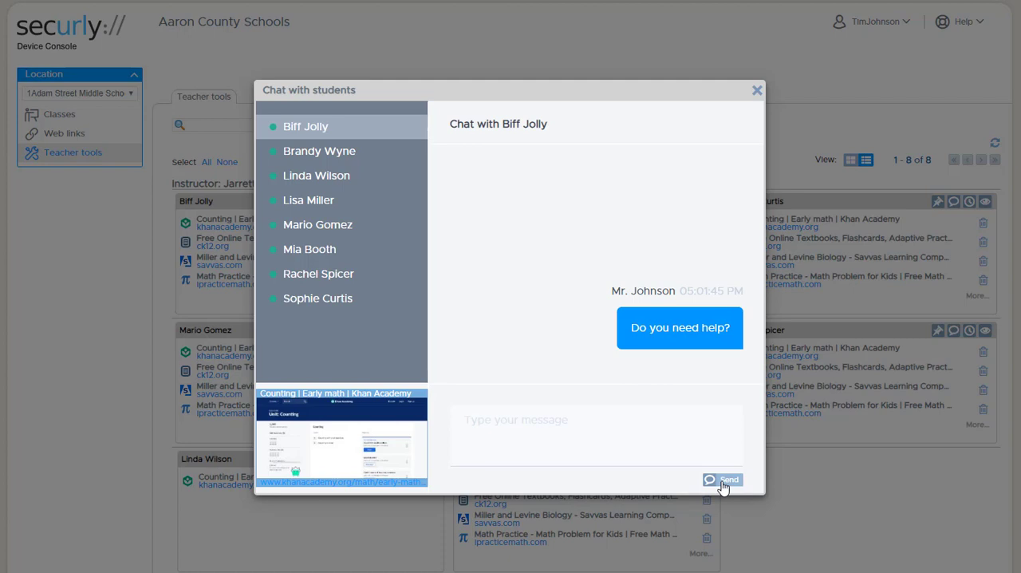
mouse_move(865, 328)
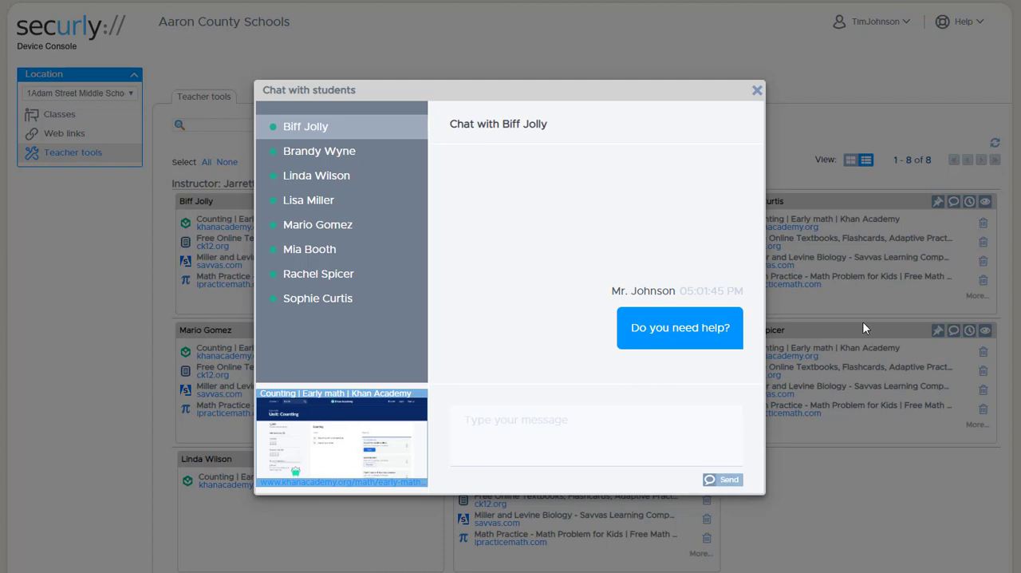
left_click(756, 90)
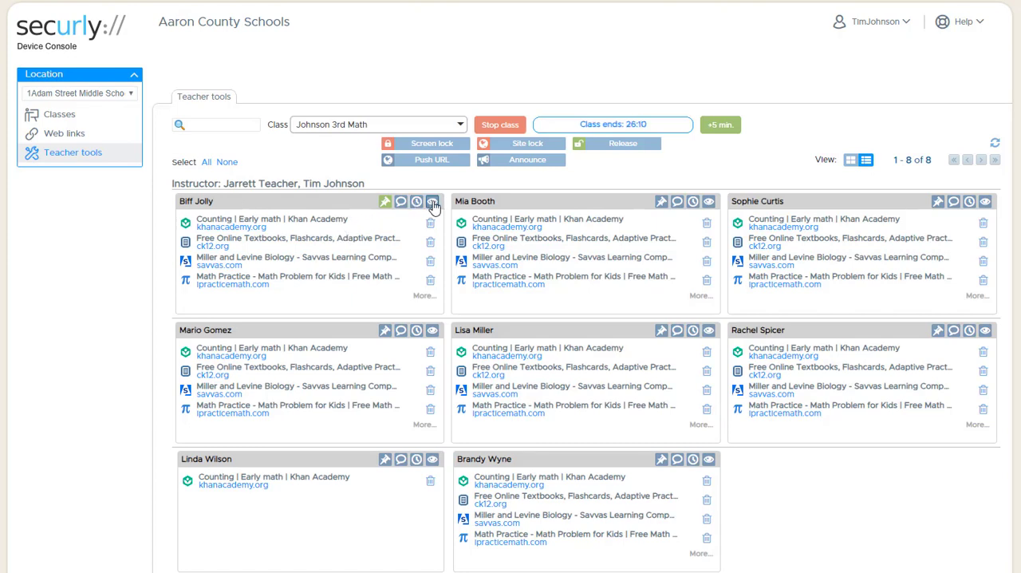
left_click(432, 201)
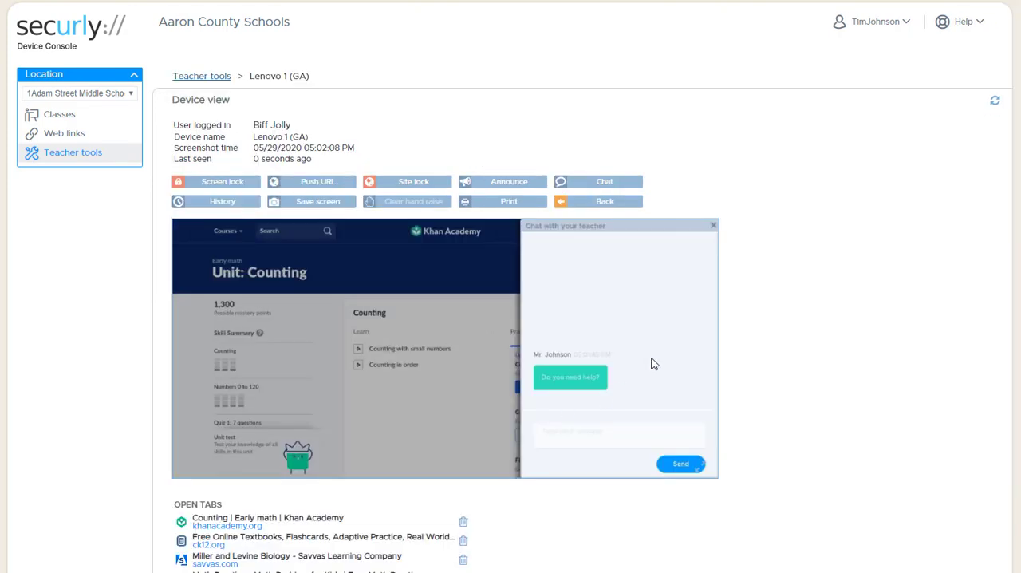
mouse_move(767, 394)
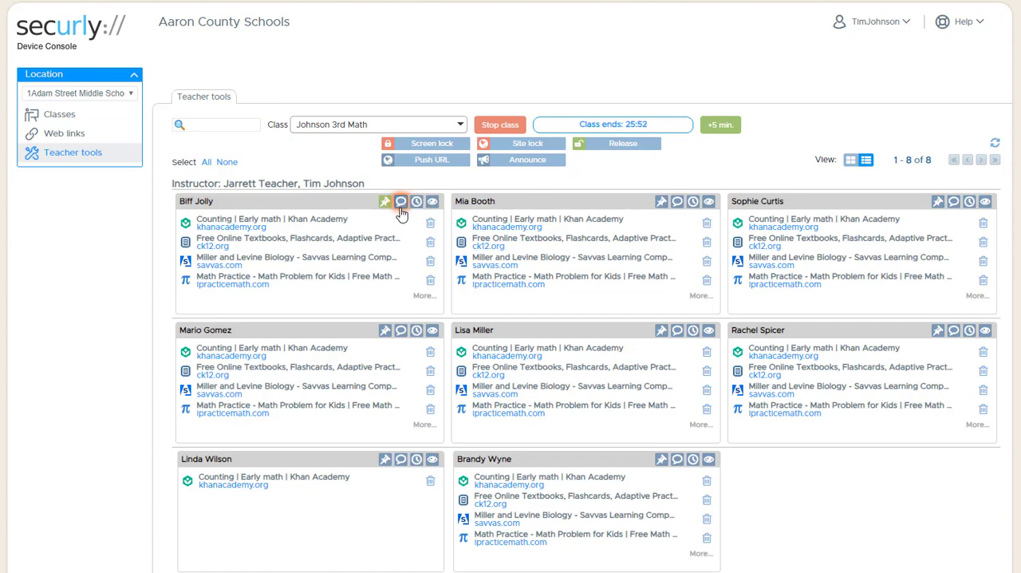
mouse_move(400, 201)
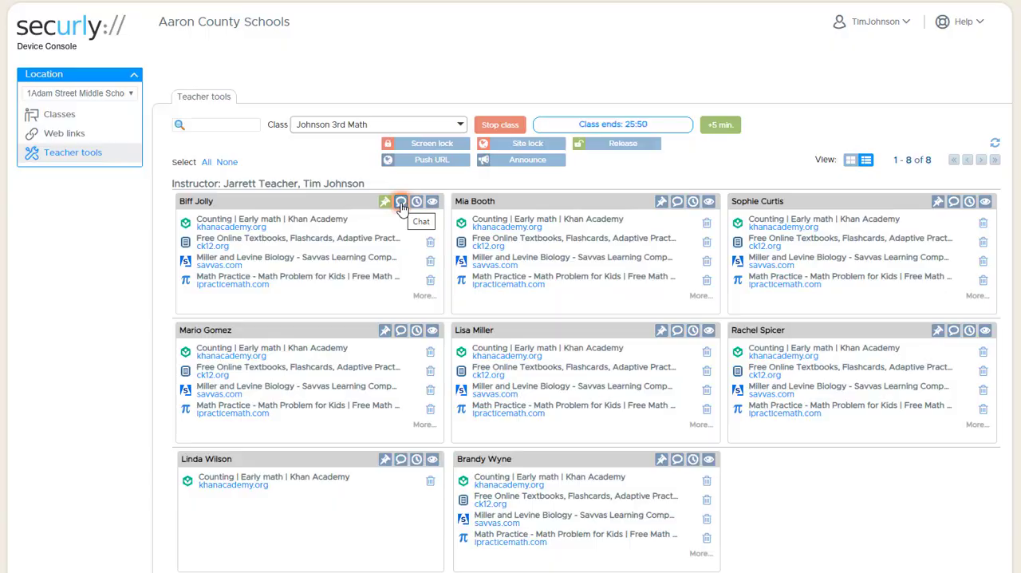
left_click(400, 201)
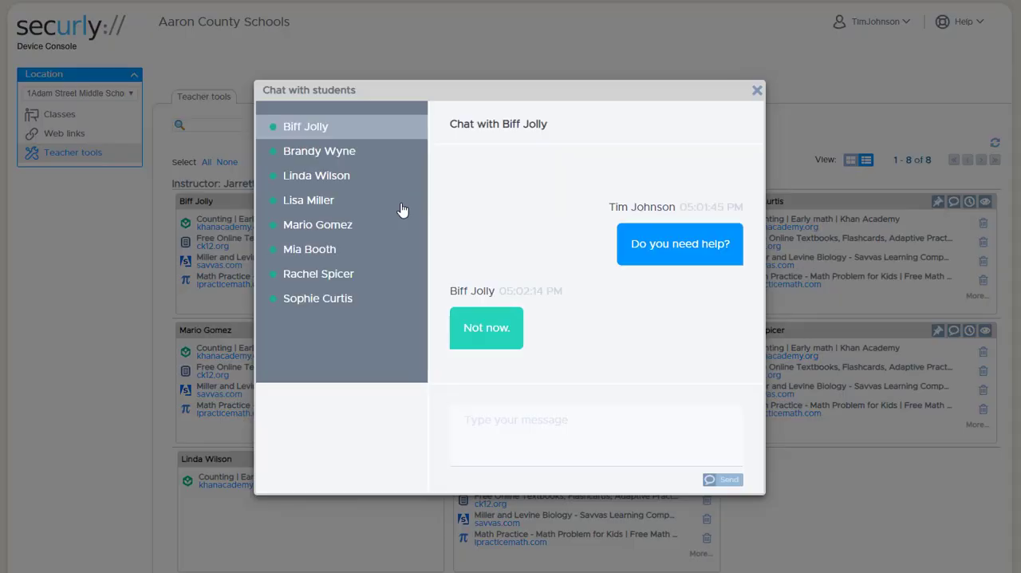
mouse_move(311, 156)
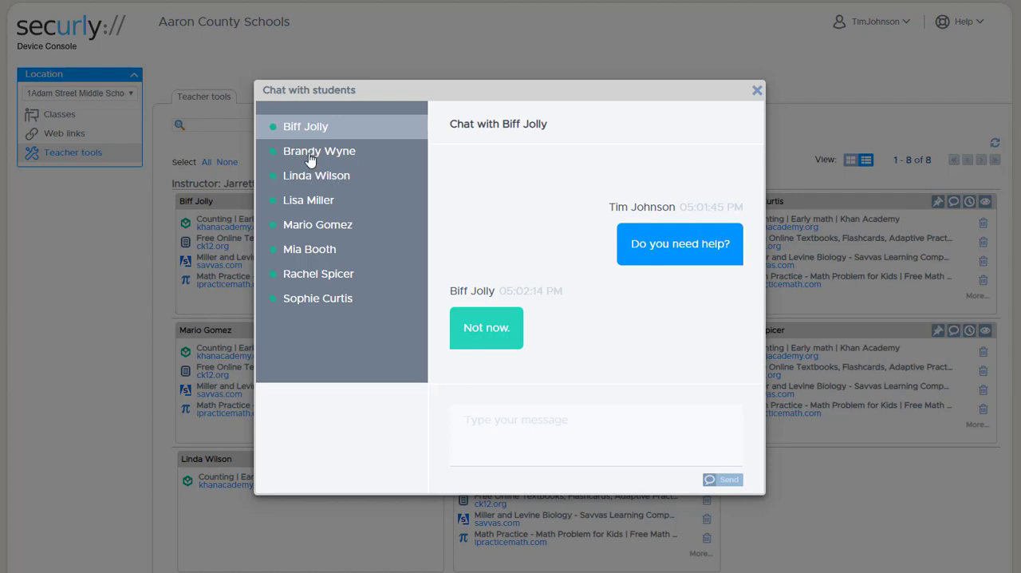
left_click(319, 151)
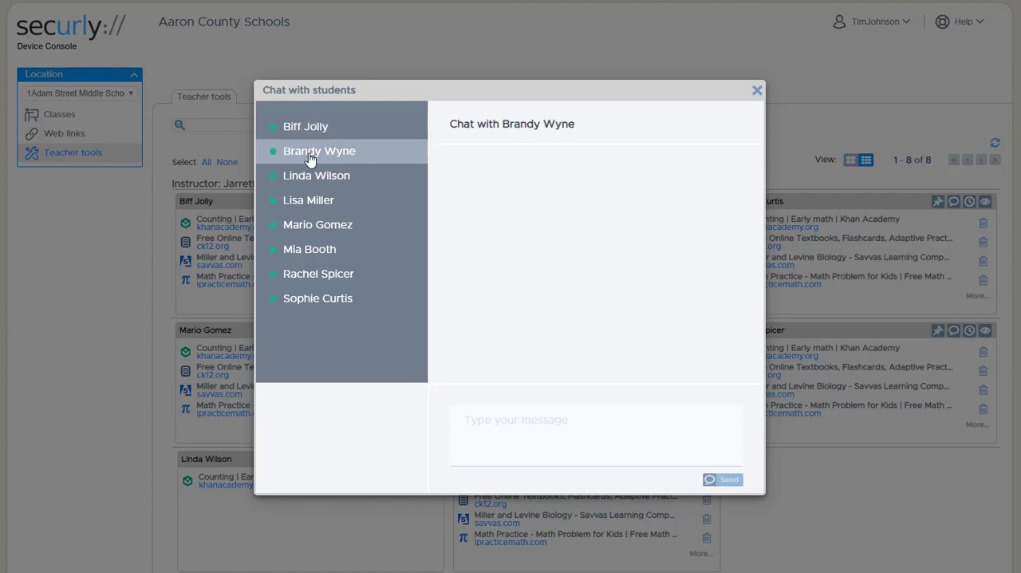
left_click(316, 174)
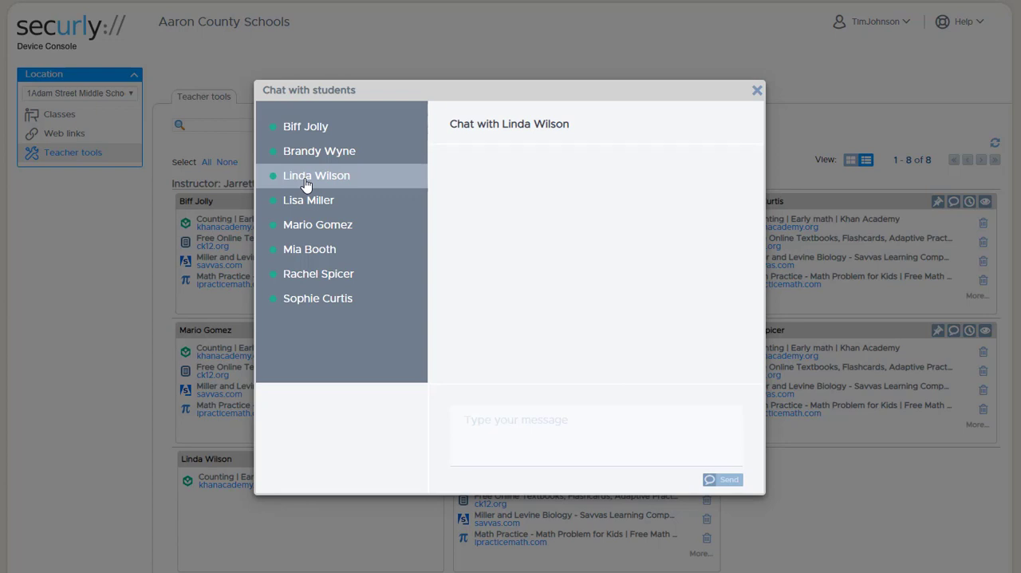
mouse_move(763, 88)
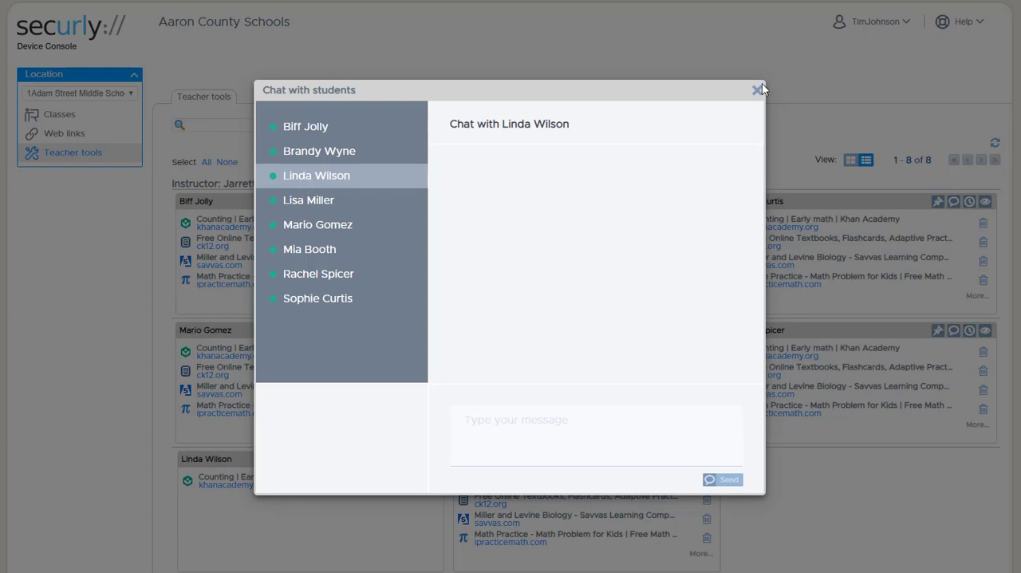